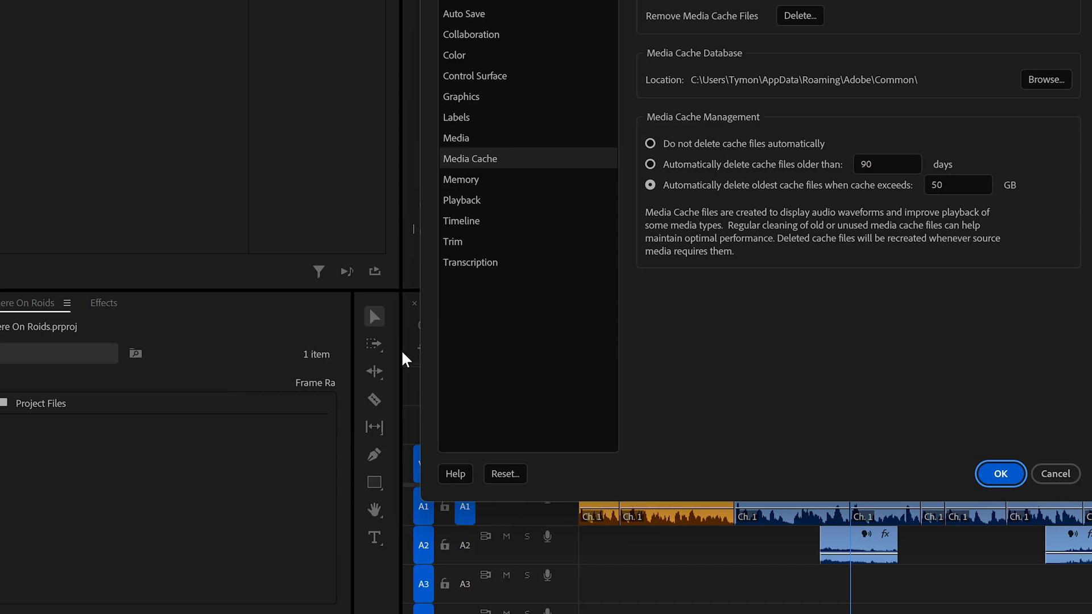
- Confirm the Media Cache preferences, keeping auto-delete of oldest files past 50 GB
{"action": "left_click", "coordinate": [1044, 80]}
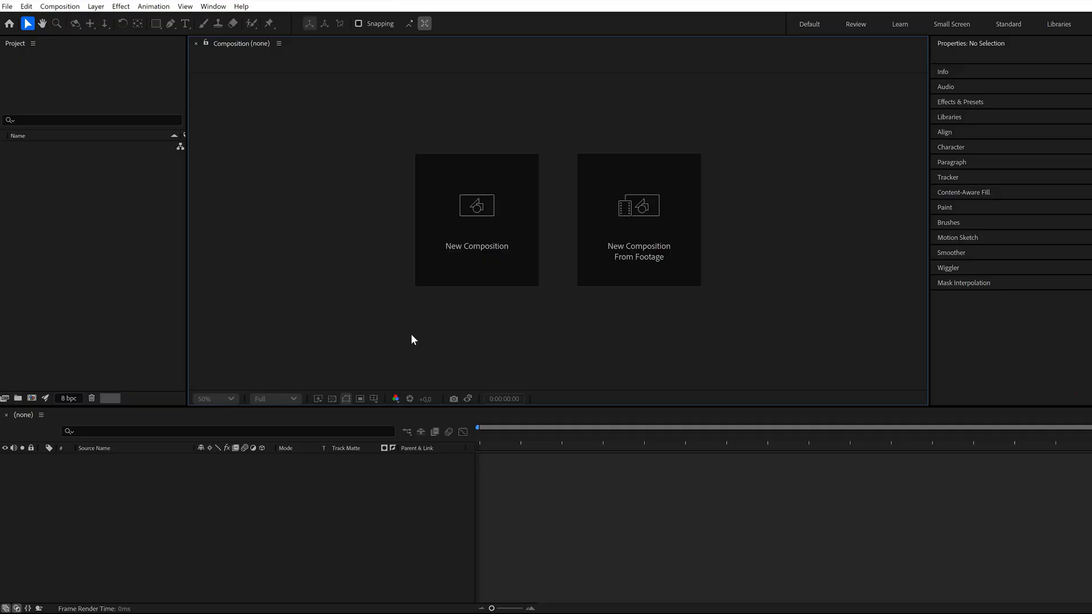
{"action": "mouse_move", "coordinate": [395, 299]}
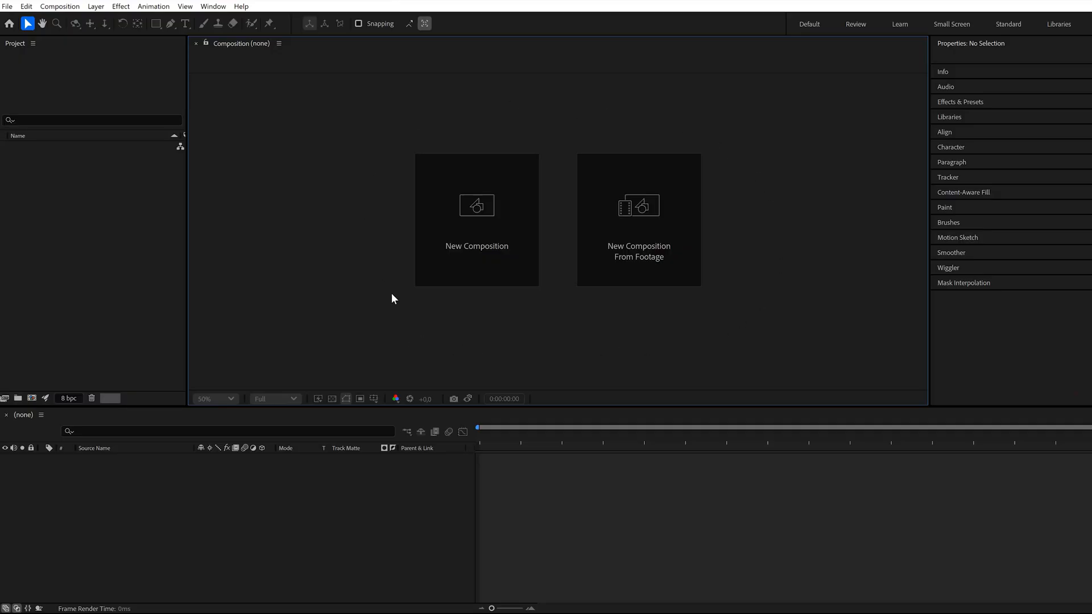
{"action": "mouse_move", "coordinate": [401, 337]}
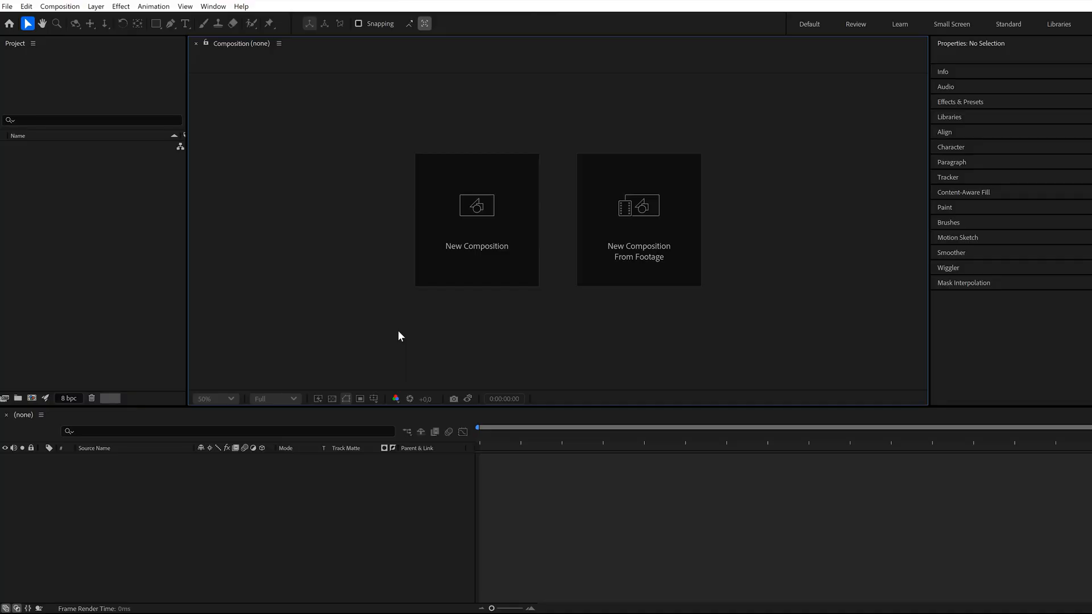
{"action": "mouse_move", "coordinate": [369, 170]}
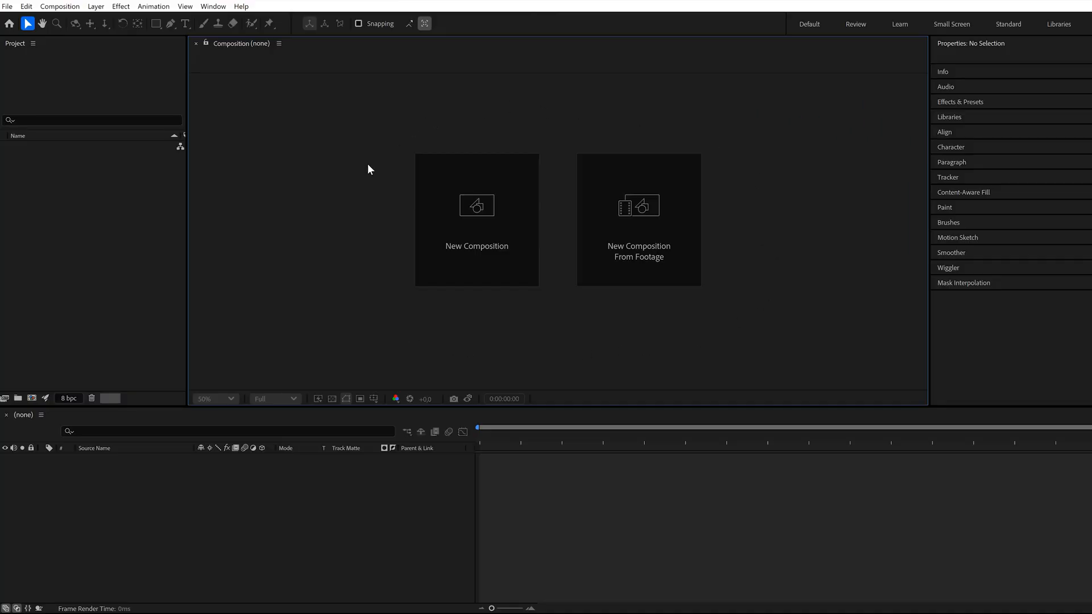
{"action": "mouse_move", "coordinate": [786, 186]}
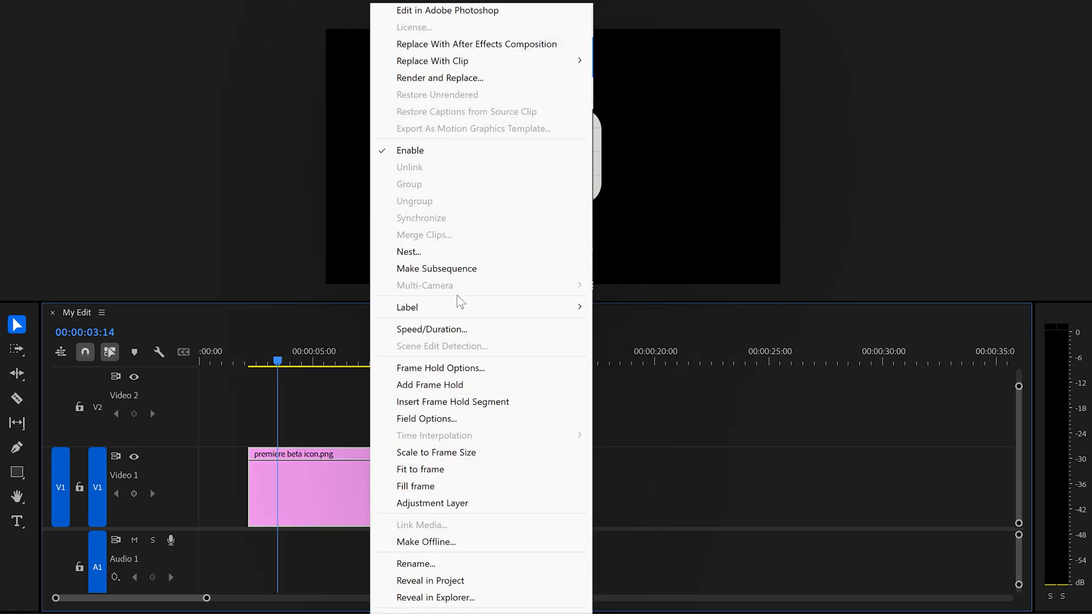
- Replace the premiere beta icon.png clip with a linked After Effects composition
{"action": "left_click", "coordinate": [477, 44]}
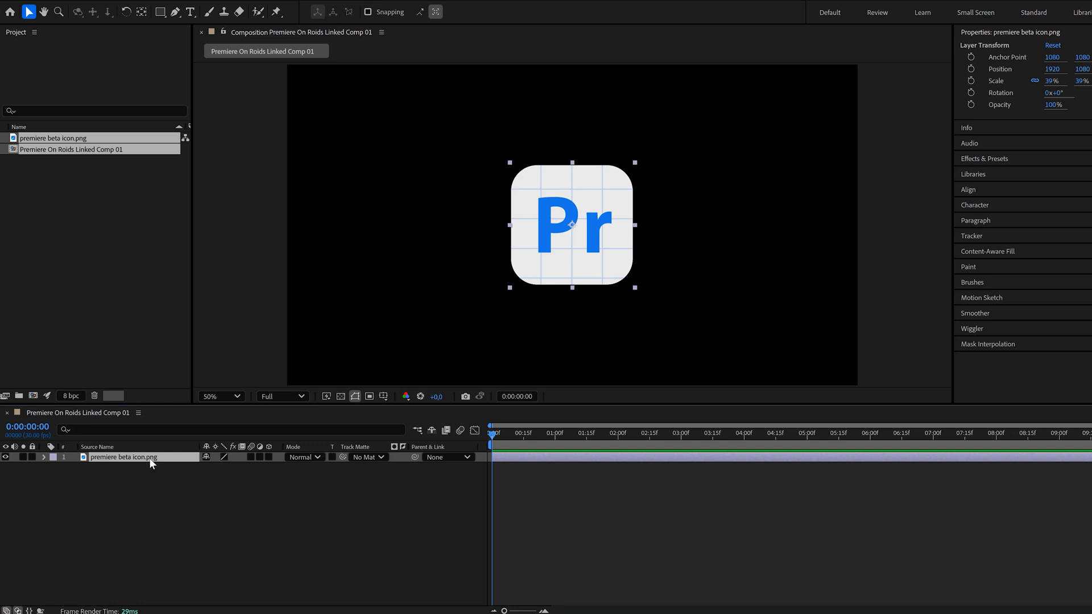
- Keyframe the icon layer's Scale, then set a new Scale value at 1:21 for a second keyframe
{"action": "left_click", "coordinate": [45, 458]}
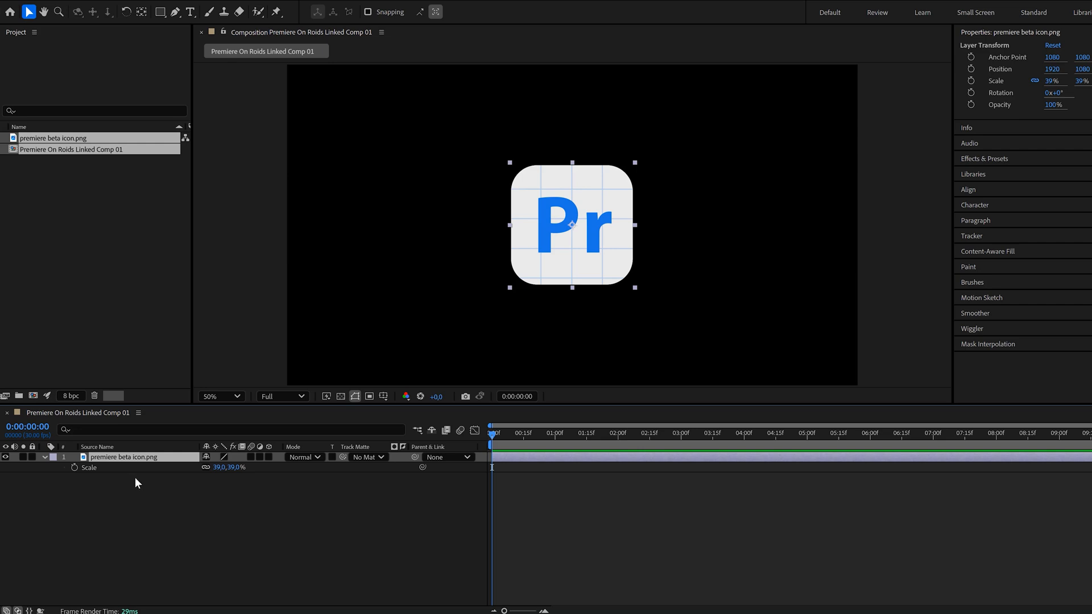
{"action": "left_click", "coordinate": [592, 432]}
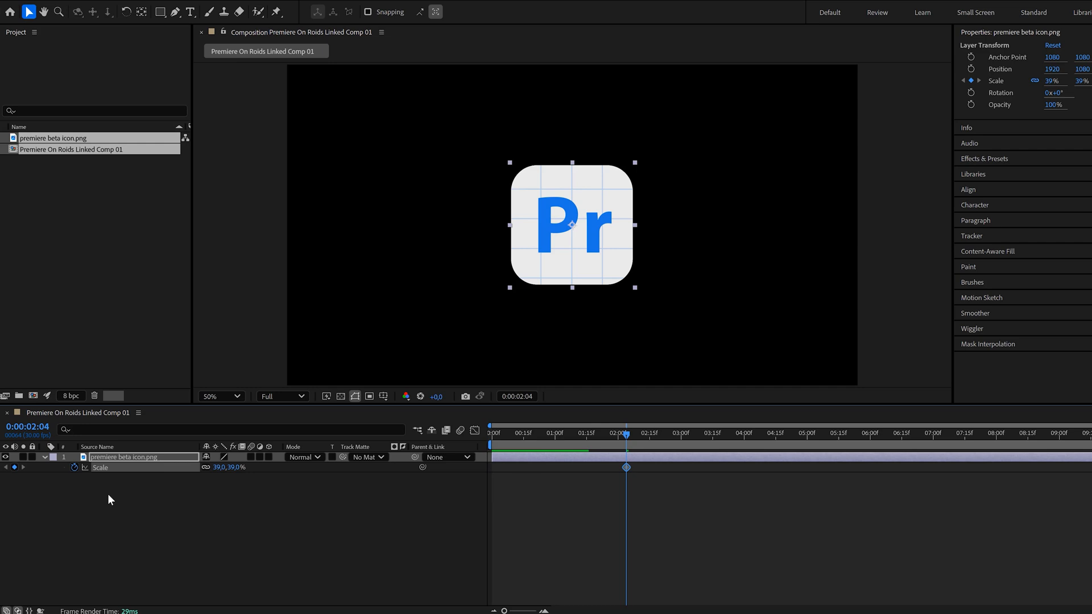
{"action": "left_click", "coordinate": [600, 433]}
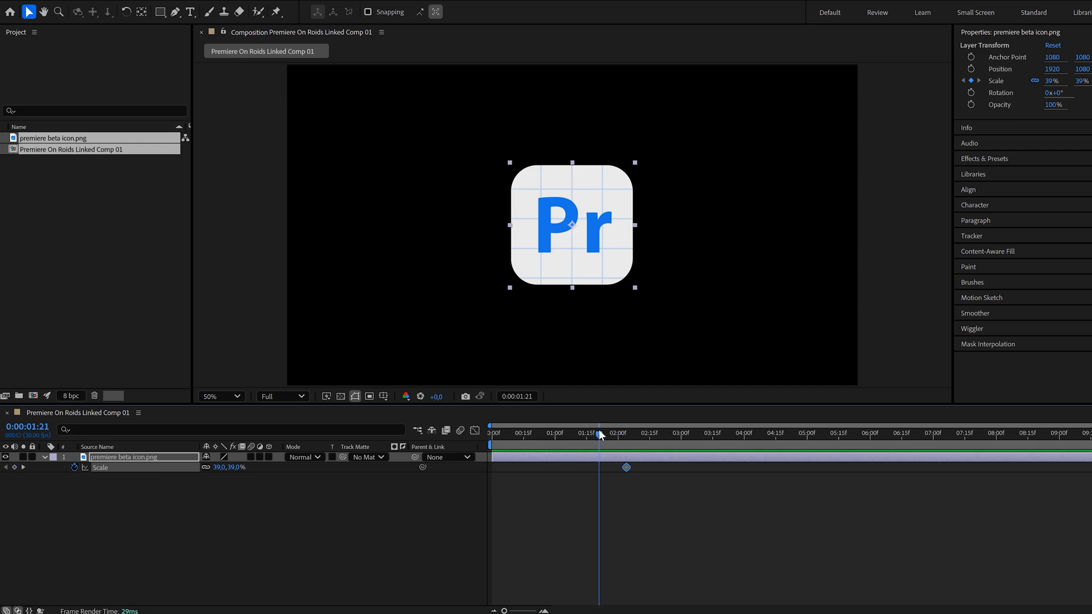
{"action": "double_click", "coordinate": [236, 468]}
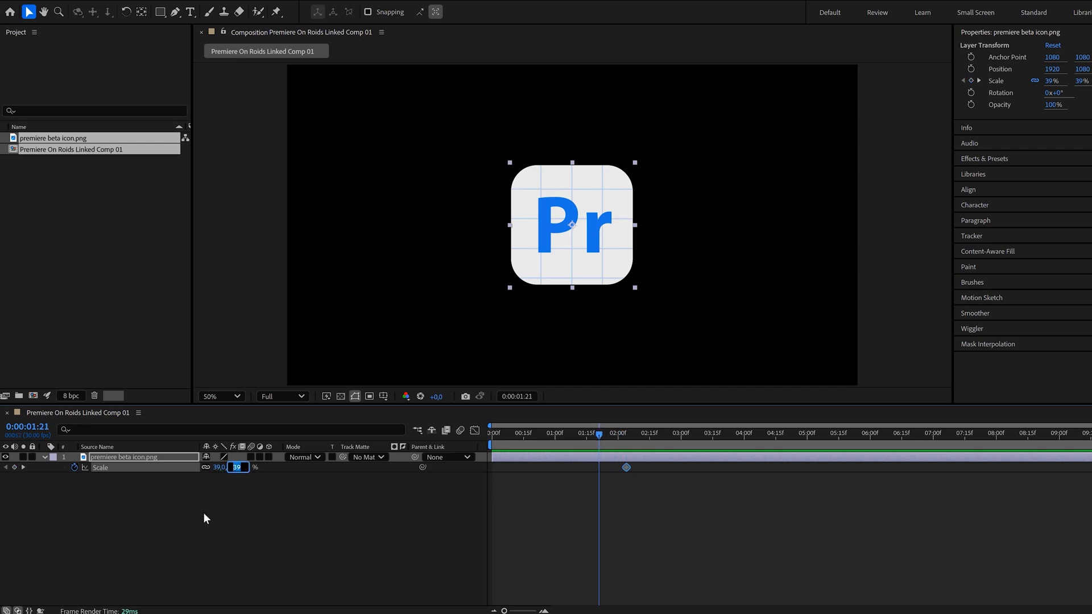
{"action": "left_click", "coordinate": [627, 433]}
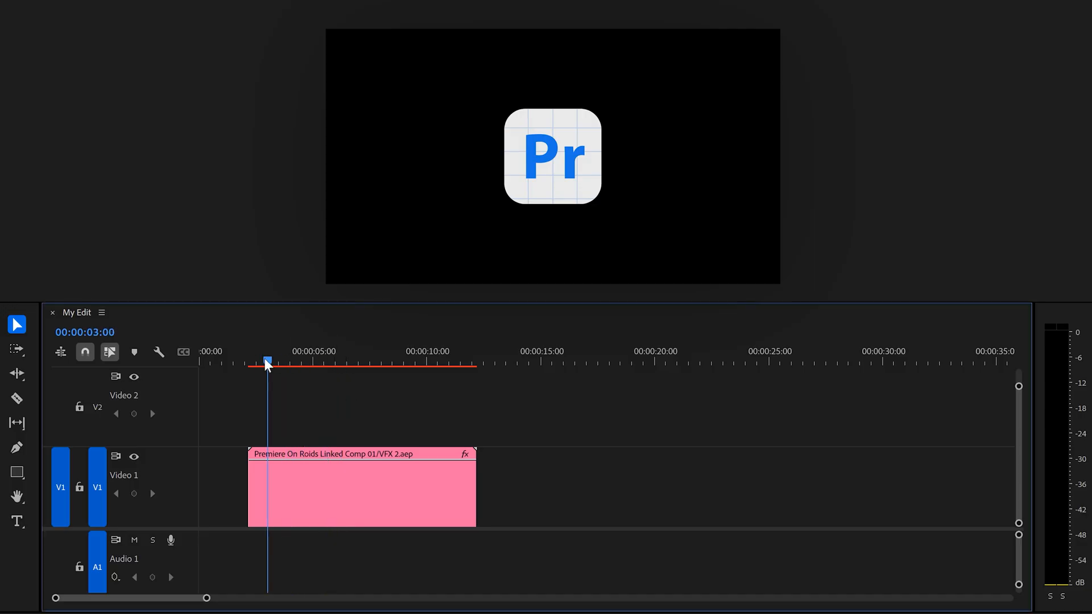
- Preview the shrinking icon, then send the linked clip back to After Effects via Edit Original
{"action": "left_click", "coordinate": [295, 360]}
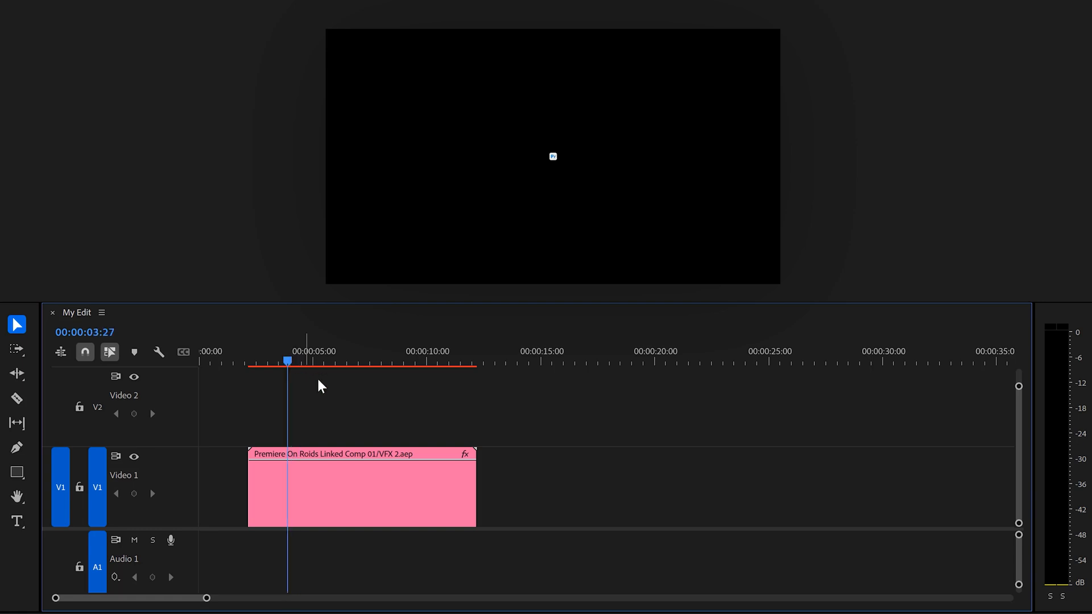
{"action": "right_click", "coordinate": [362, 489]}
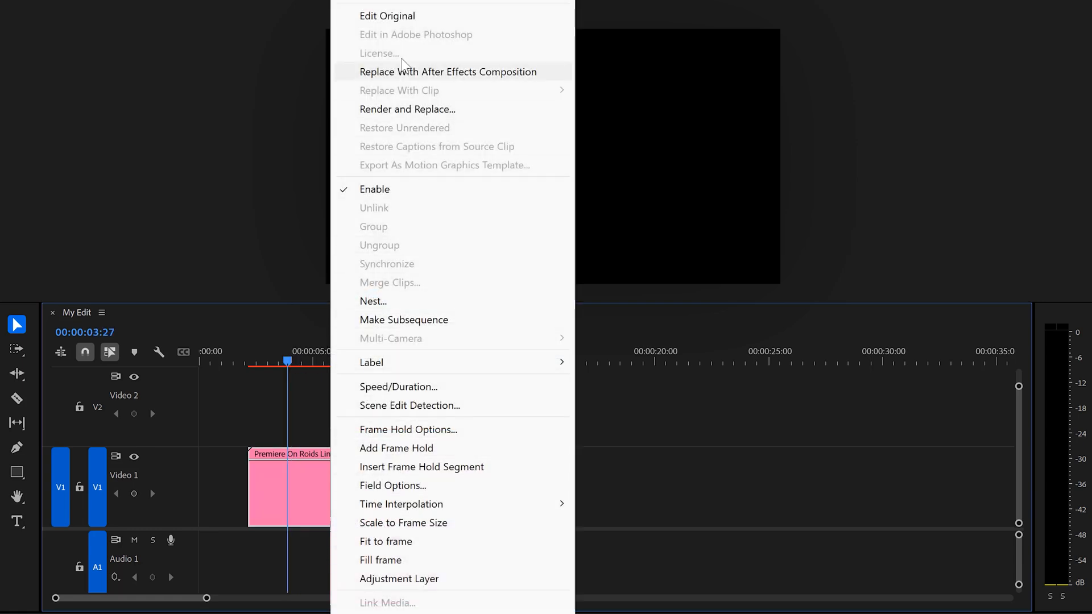
{"action": "left_click", "coordinate": [448, 71]}
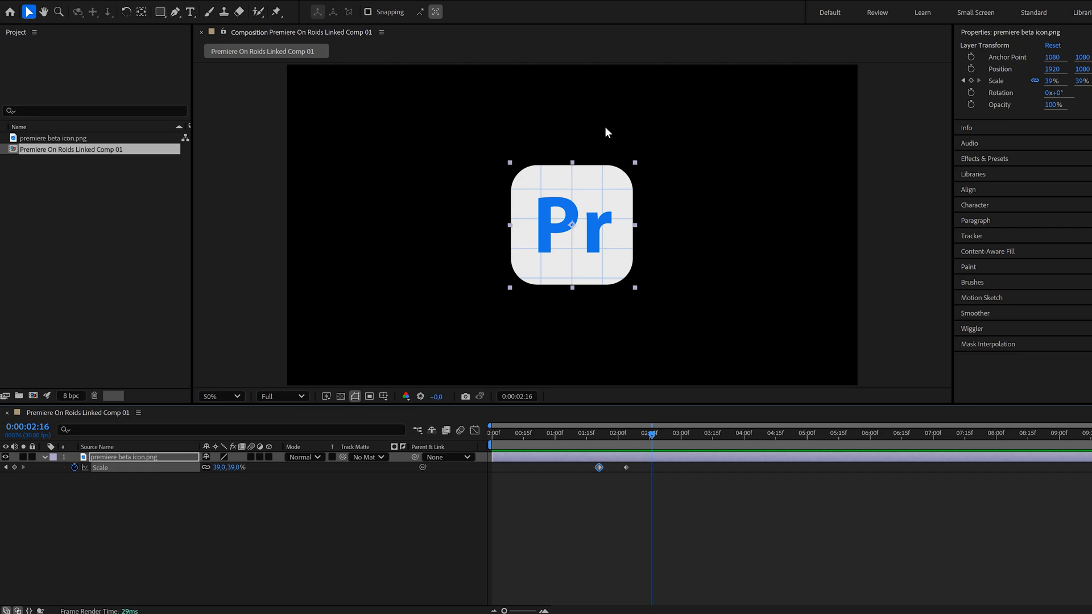
{"action": "mouse_move", "coordinate": [441, 178]}
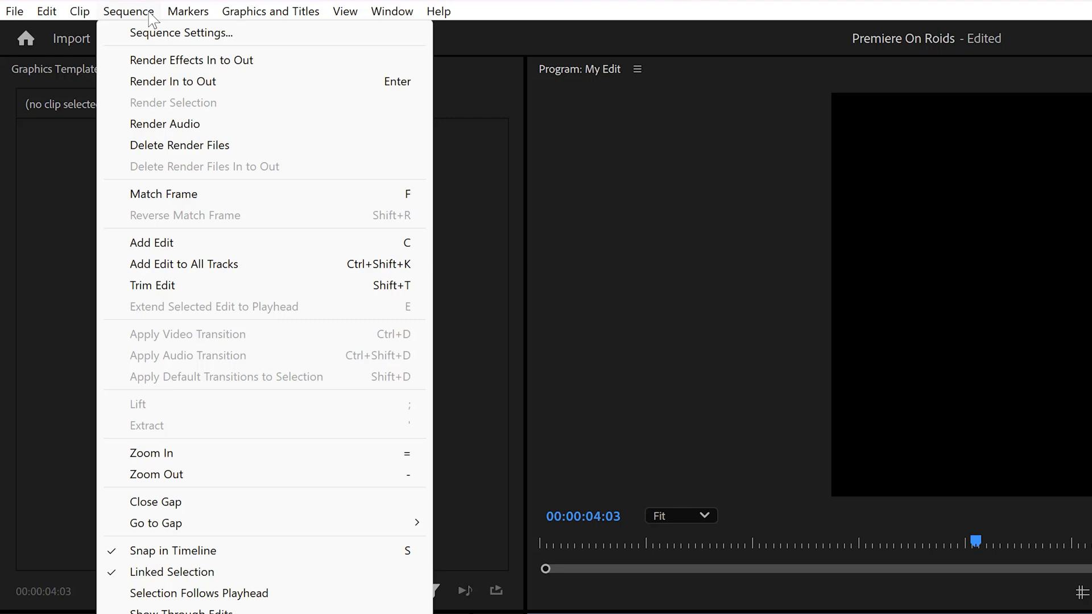
{"action": "left_click", "coordinate": [173, 82]}
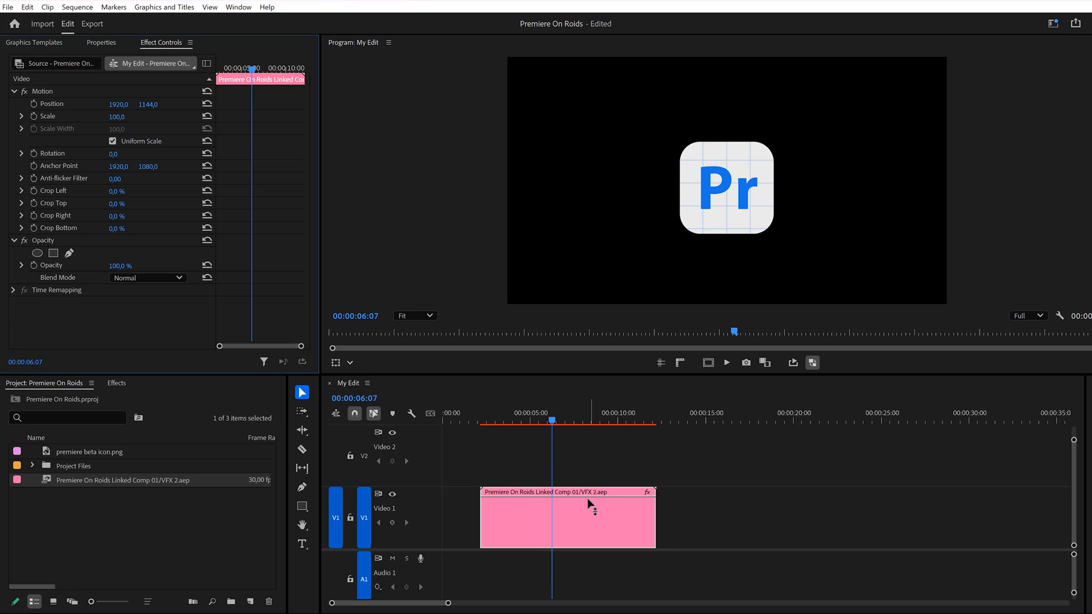
- Render and Replace the linked .aep clip so a rendered media file sits on the timeline
{"action": "right_click", "coordinate": [567, 519]}
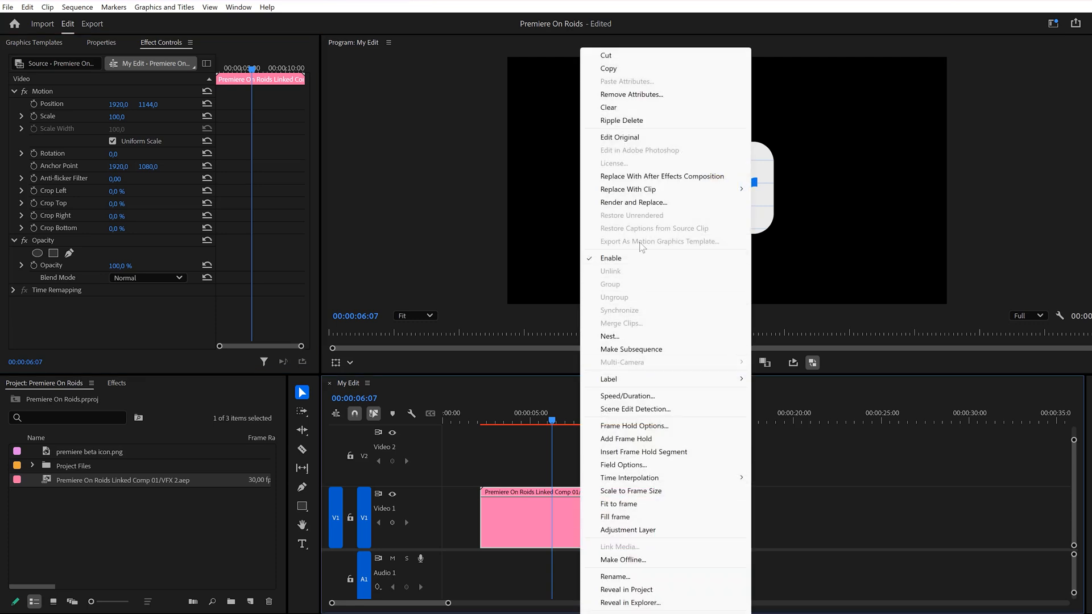
{"action": "left_click", "coordinate": [632, 203]}
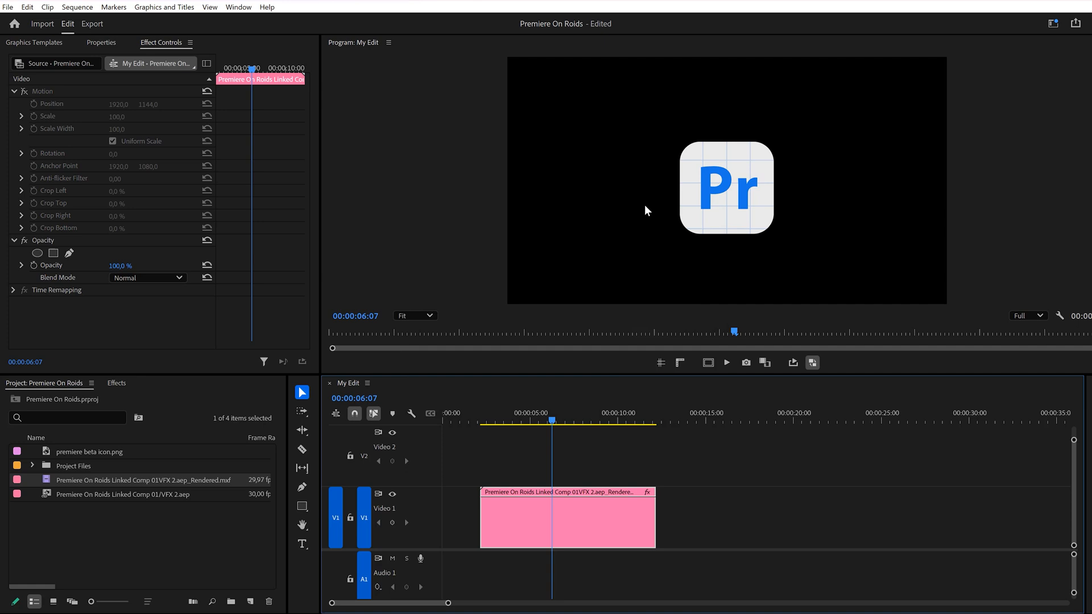
{"action": "mouse_move", "coordinate": [591, 463]}
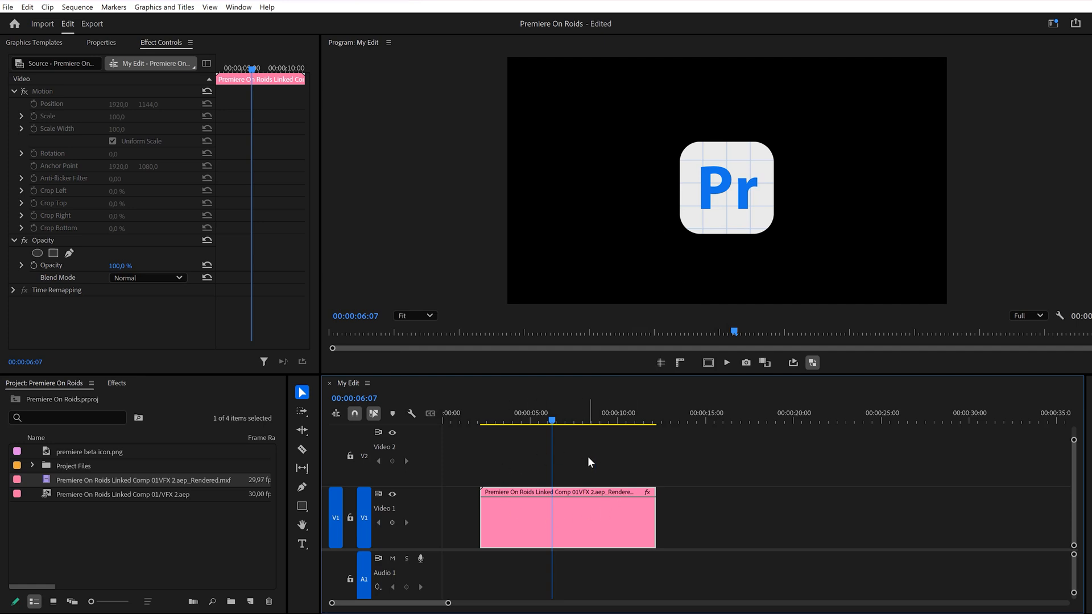
{"action": "mouse_move", "coordinate": [588, 527]}
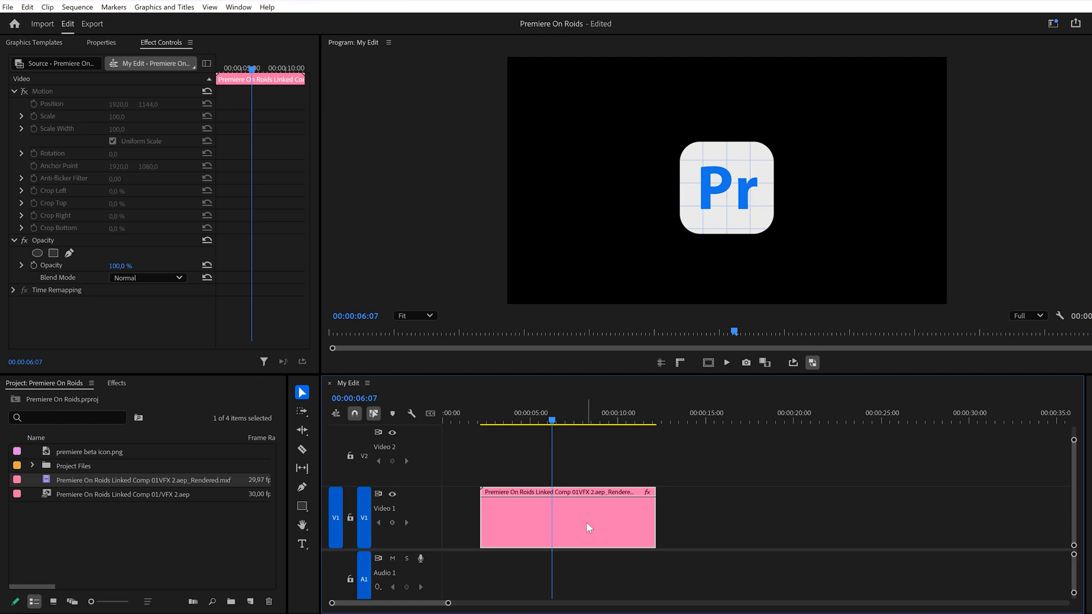
{"action": "right_click", "coordinate": [567, 521]}
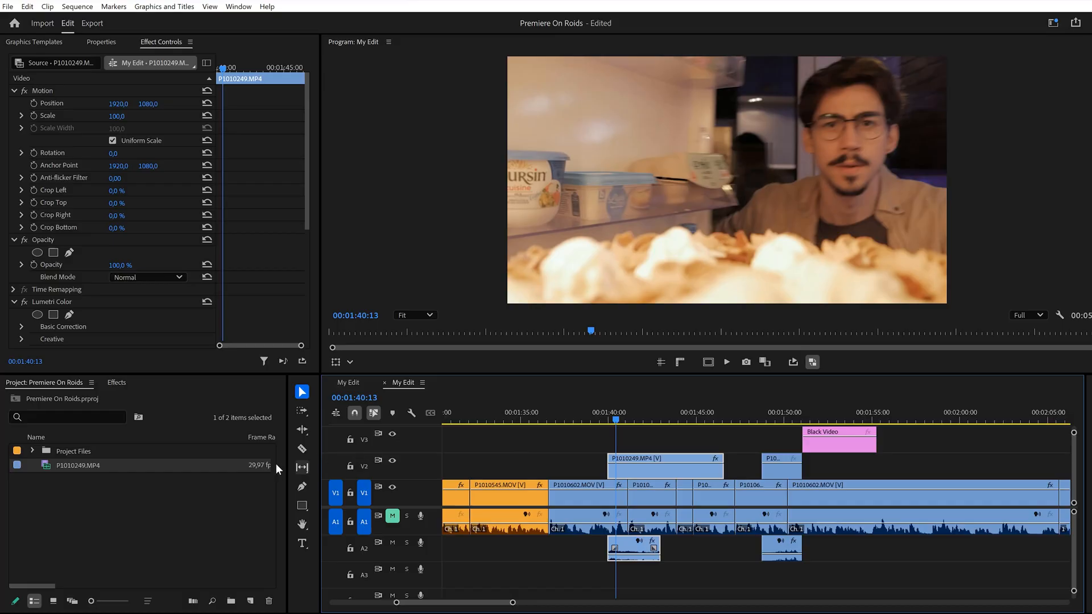
- Create a Half-size ProRes QuickTime proxy for P1010249.MP4 and start encoding it
{"action": "right_click", "coordinate": [76, 465]}
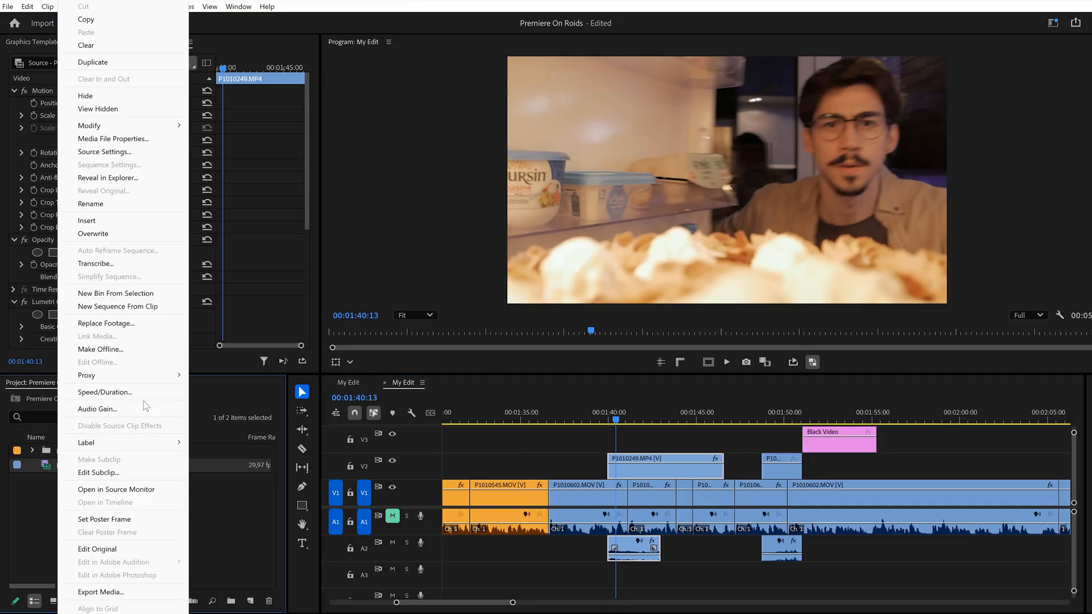
{"action": "left_click", "coordinate": [87, 375]}
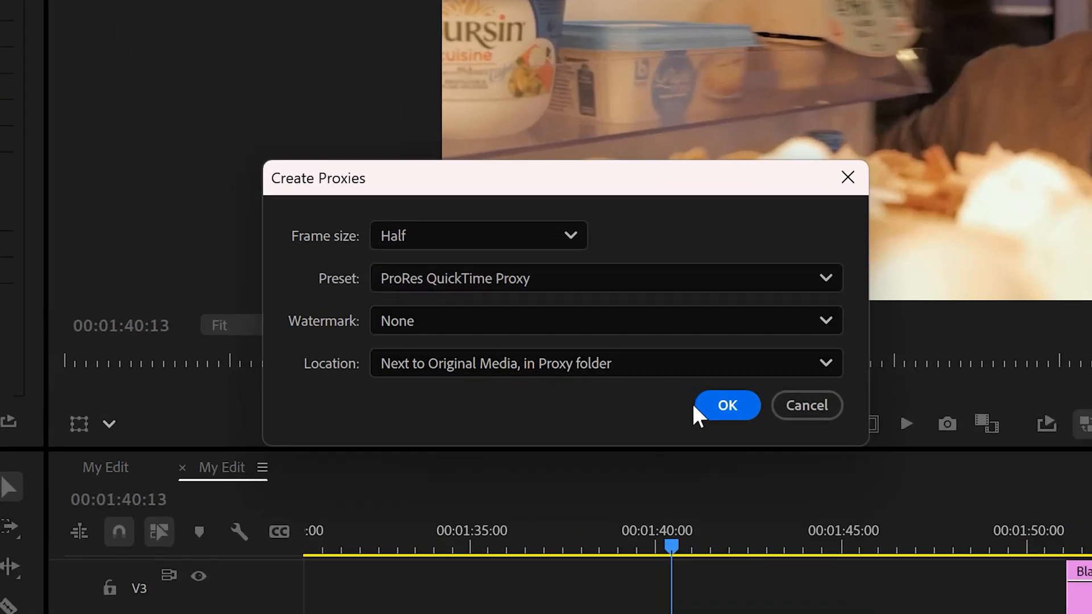
{"action": "mouse_move", "coordinate": [725, 411]}
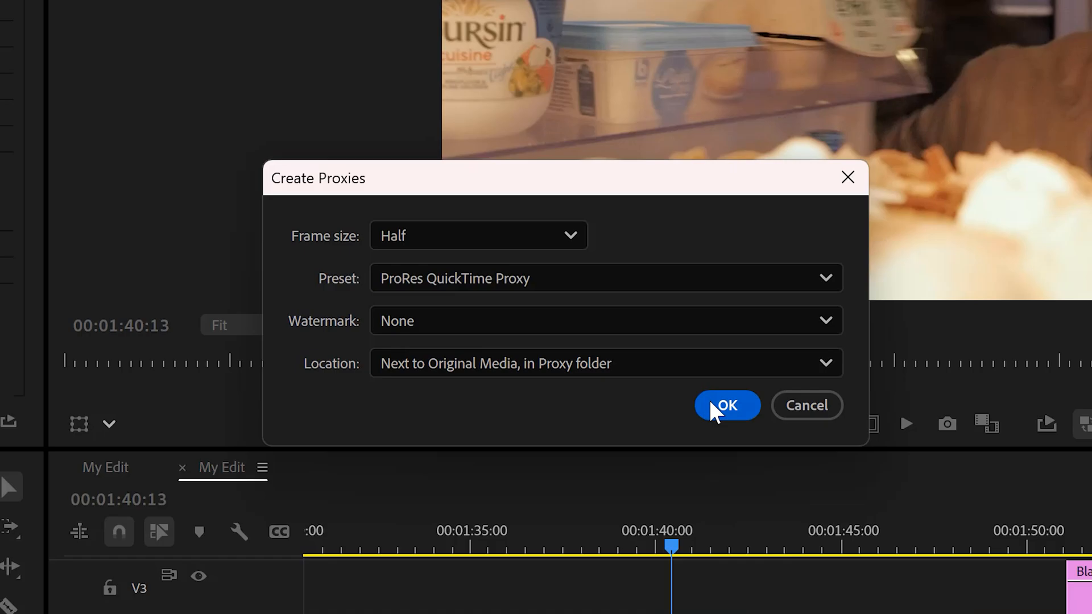
{"action": "left_click", "coordinate": [727, 405]}
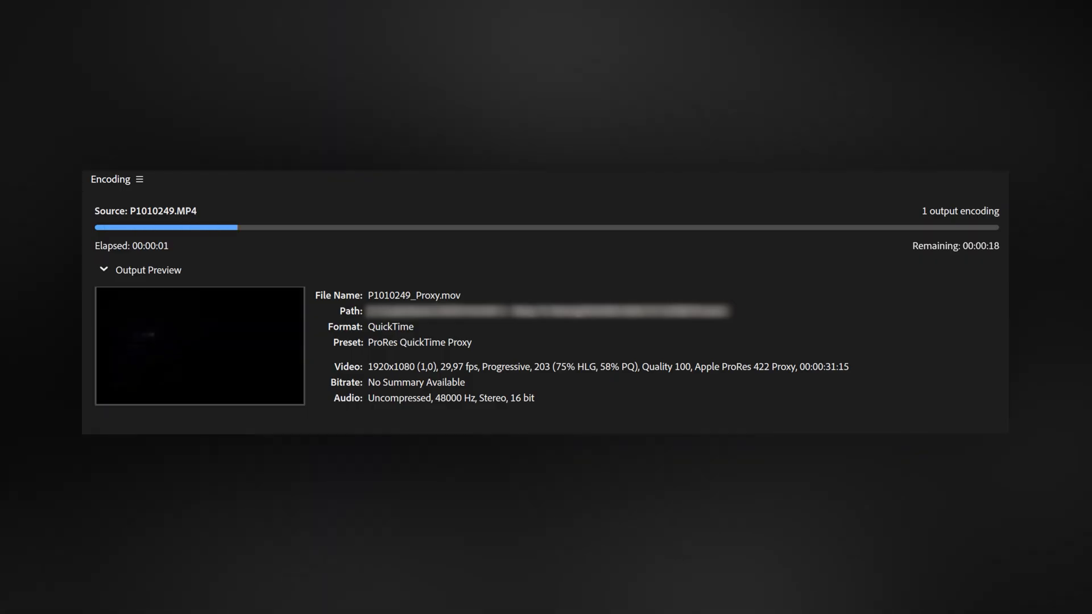